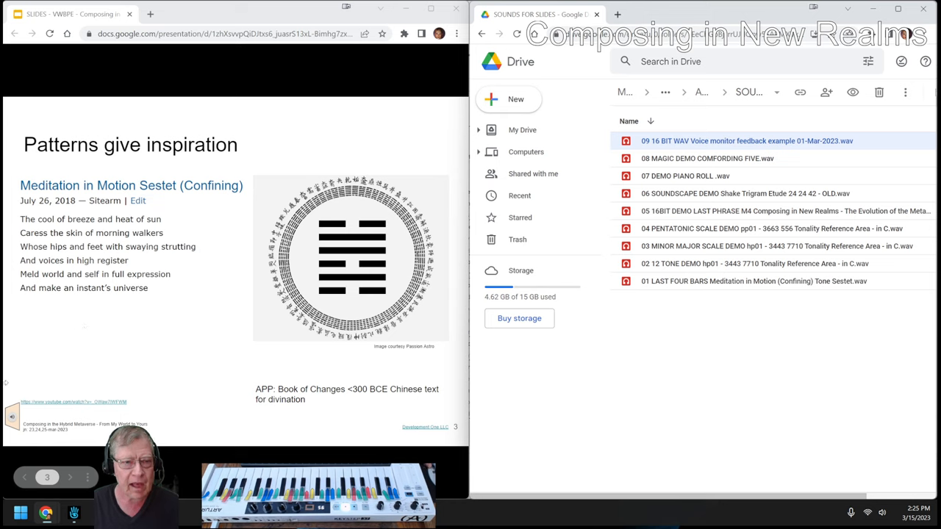
- Try twice to play the LAST FOUR BARS audio file, closing the failed preview each time
click(8, 415)
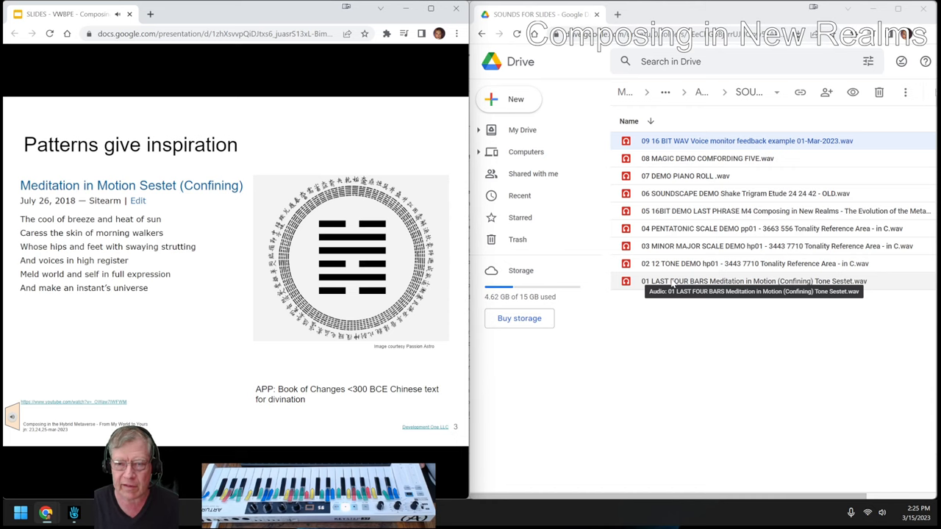
double_click(756, 280)
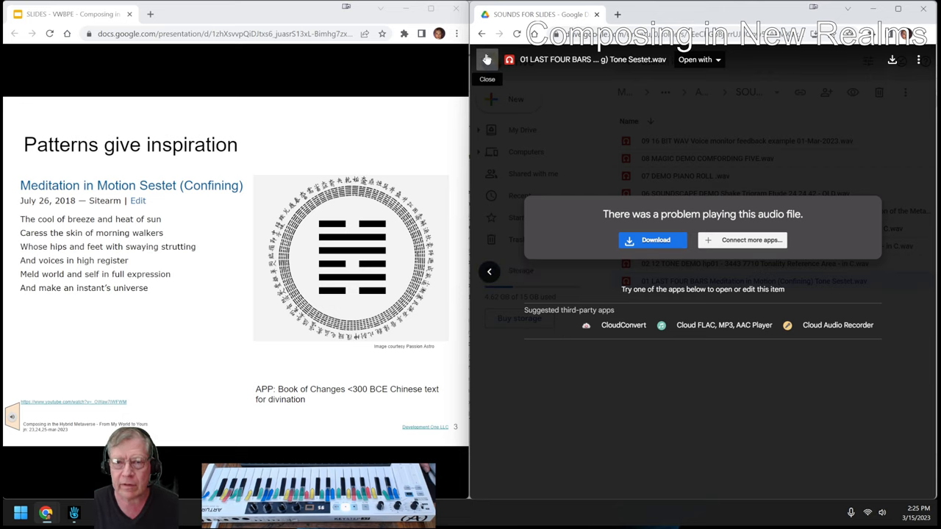
click(486, 59)
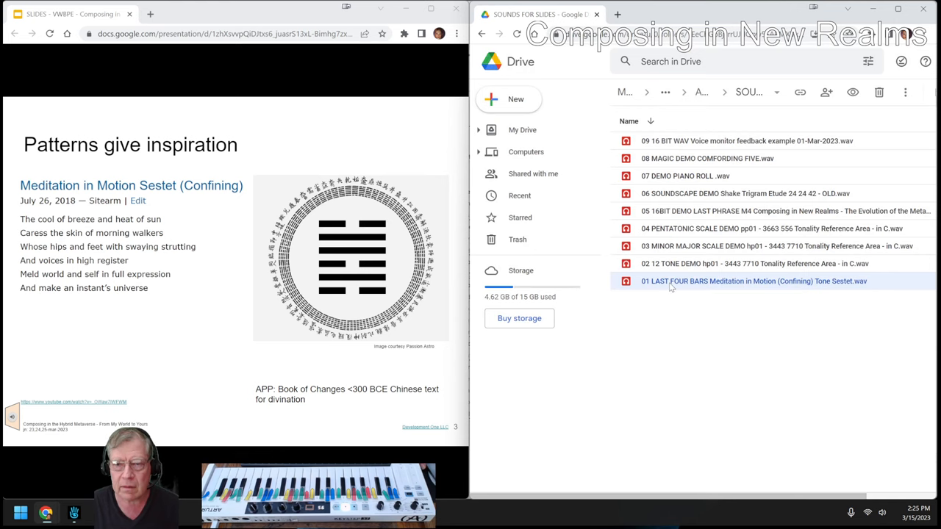
double_click(752, 280)
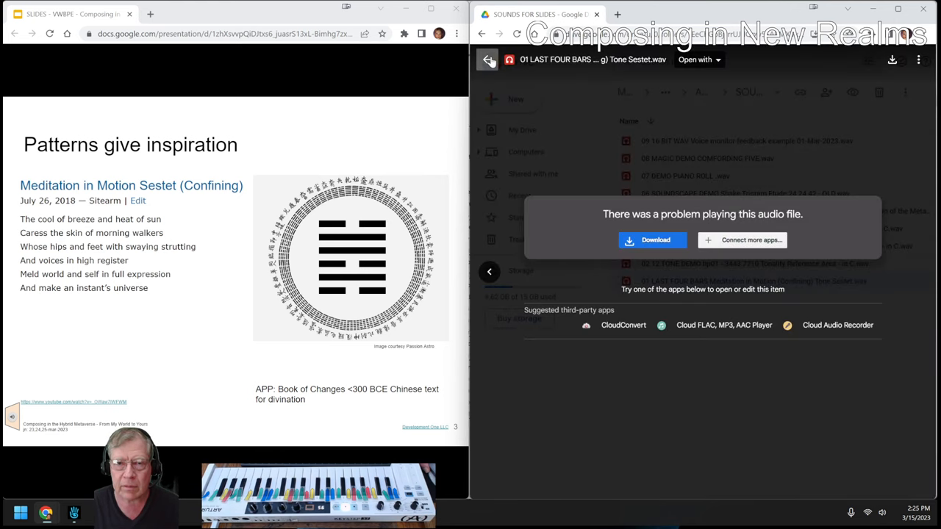
click(488, 59)
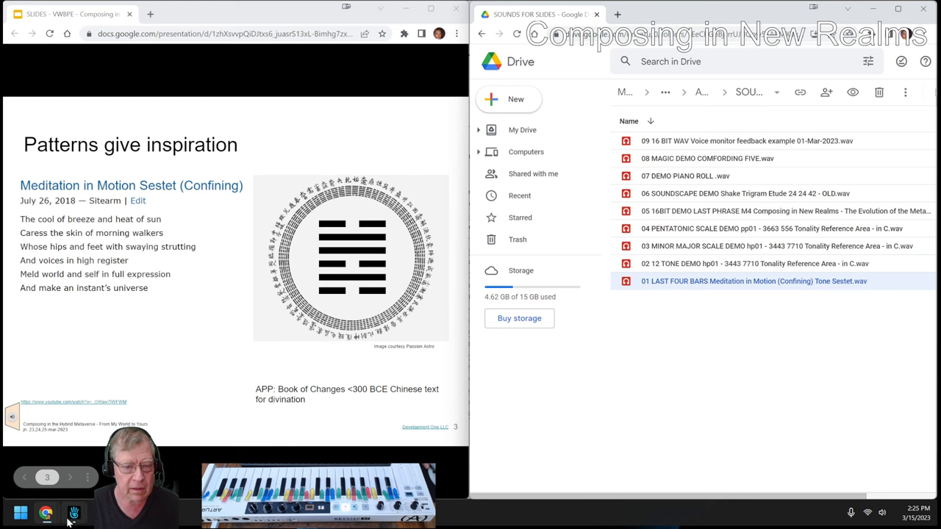
- Review the Reflection notes: short story, length and arcs, plot in music, posting to communities
click(73, 508)
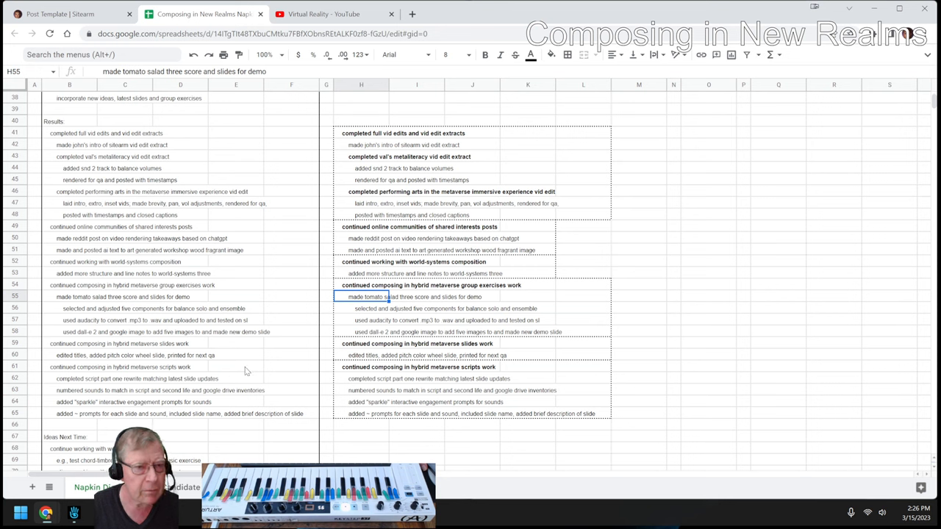
mouse_move(250, 369)
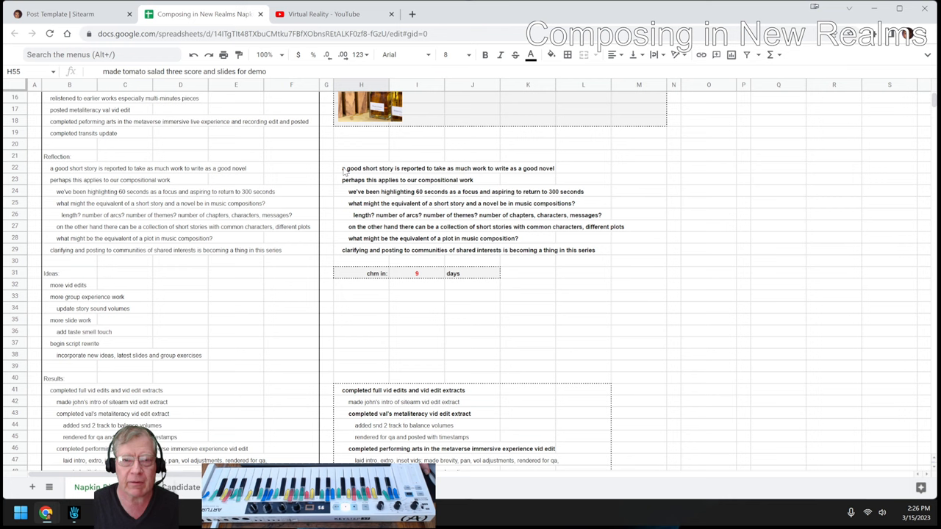
click(360, 167)
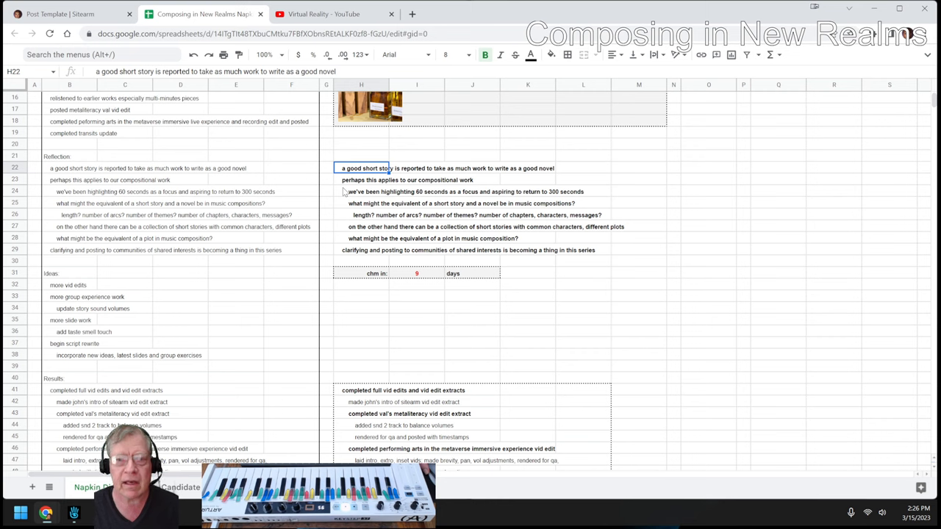
click(361, 191)
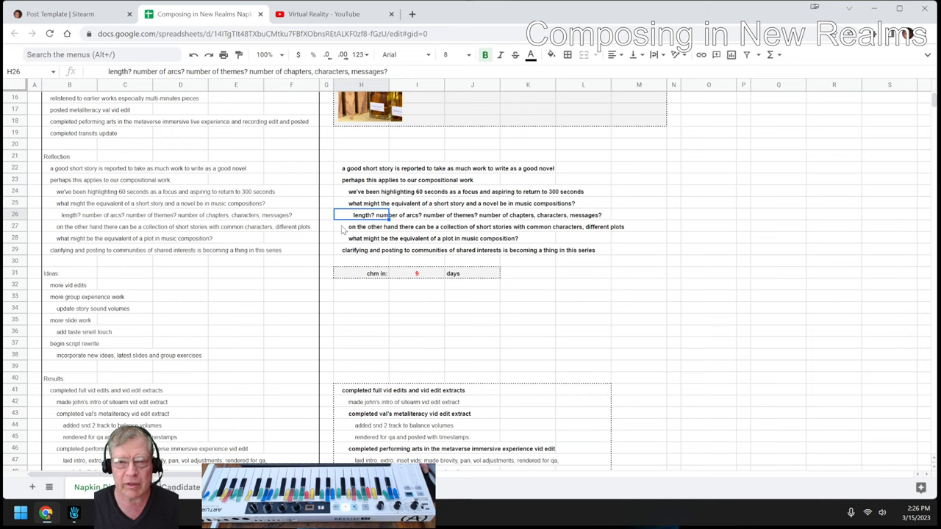
click(360, 238)
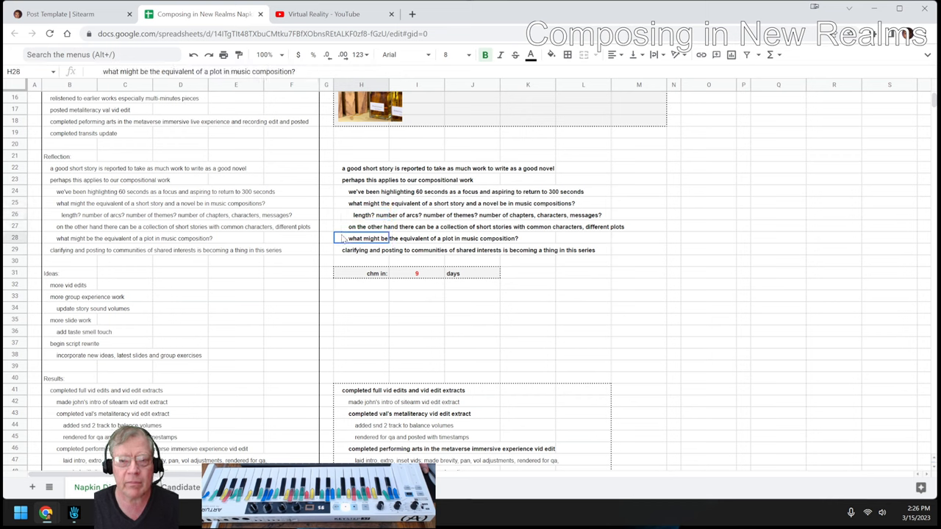
click(360, 250)
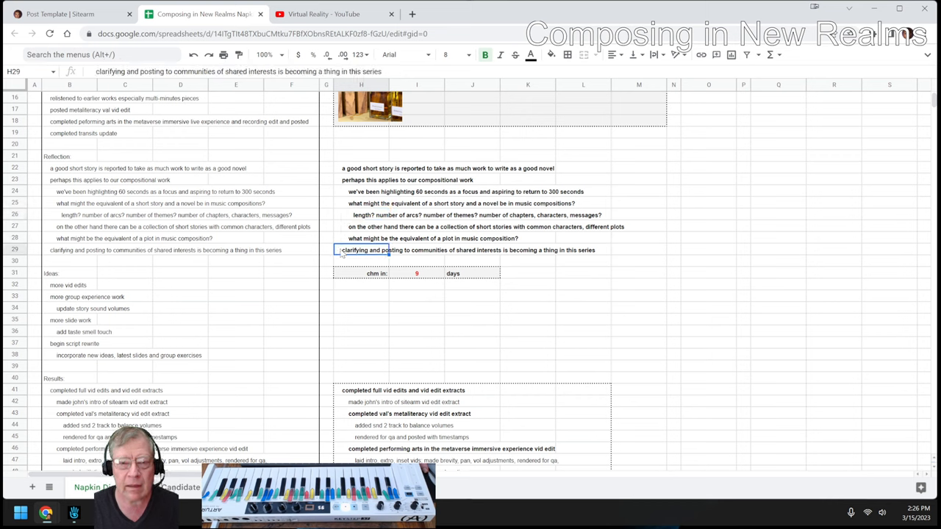
mouse_move(259, 258)
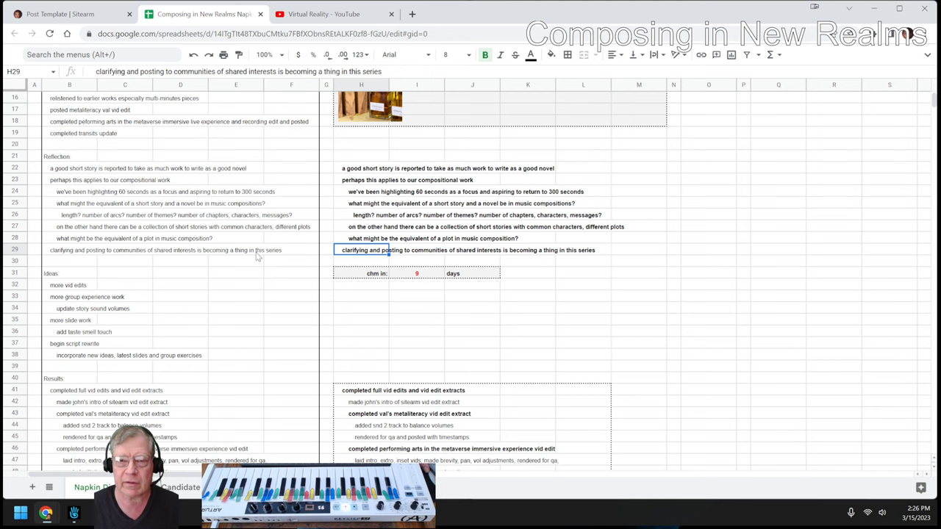
mouse_move(132, 282)
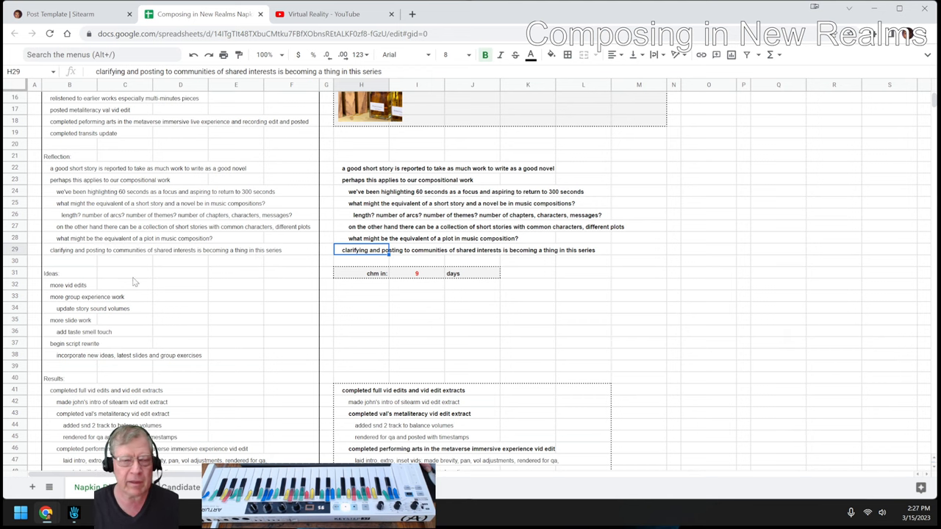
- Go over the Results notes on the reddit post and the workshop image
scroll(down, 3)
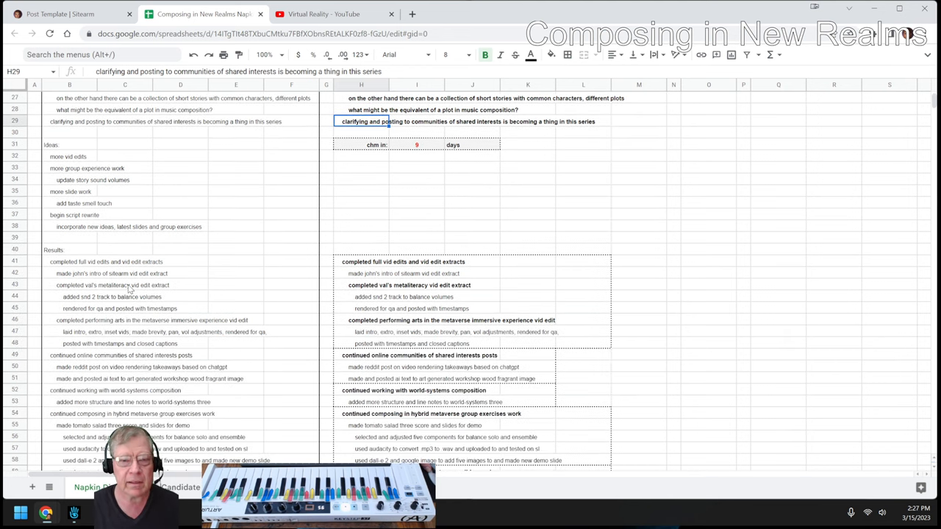
scroll(down, 3)
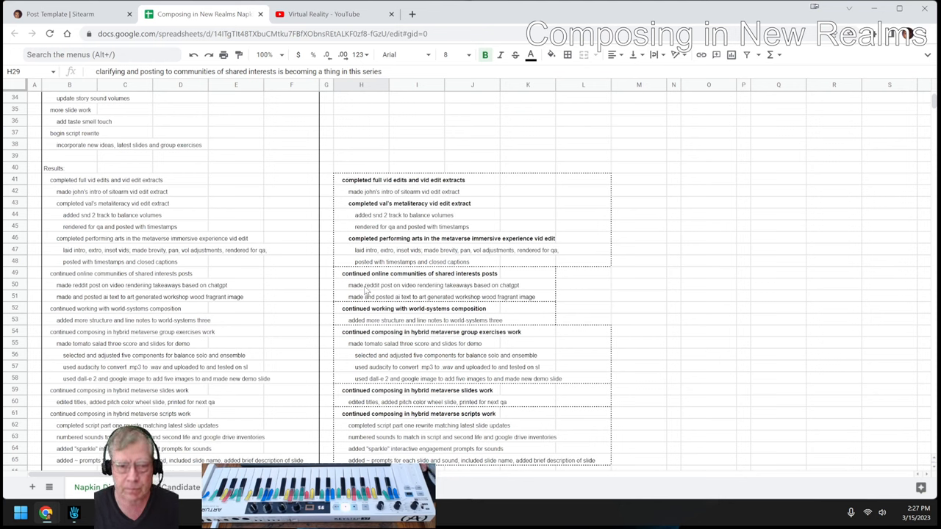
click(360, 285)
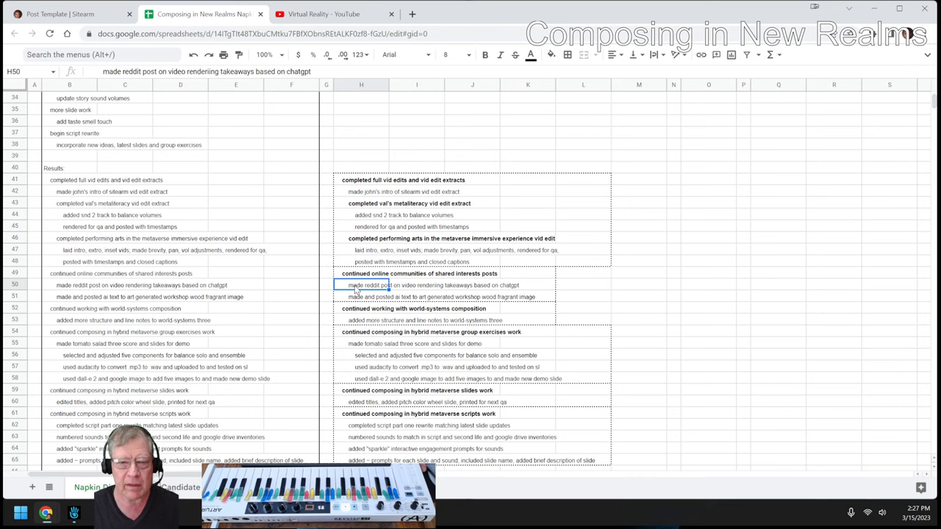
mouse_move(382, 297)
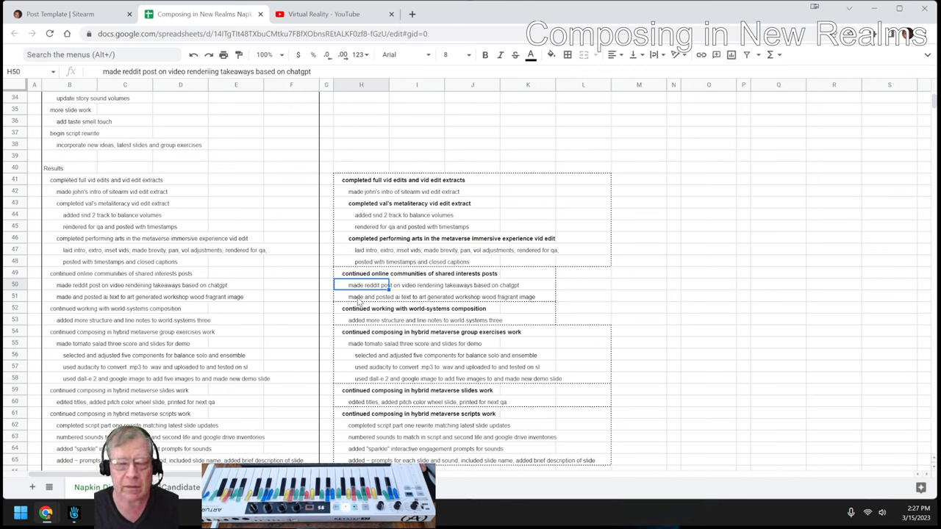
click(362, 297)
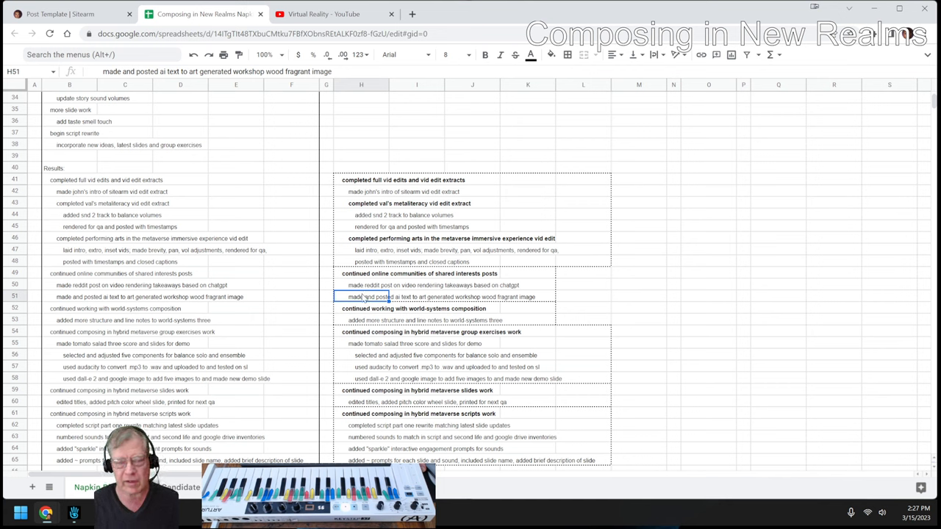
click(371, 285)
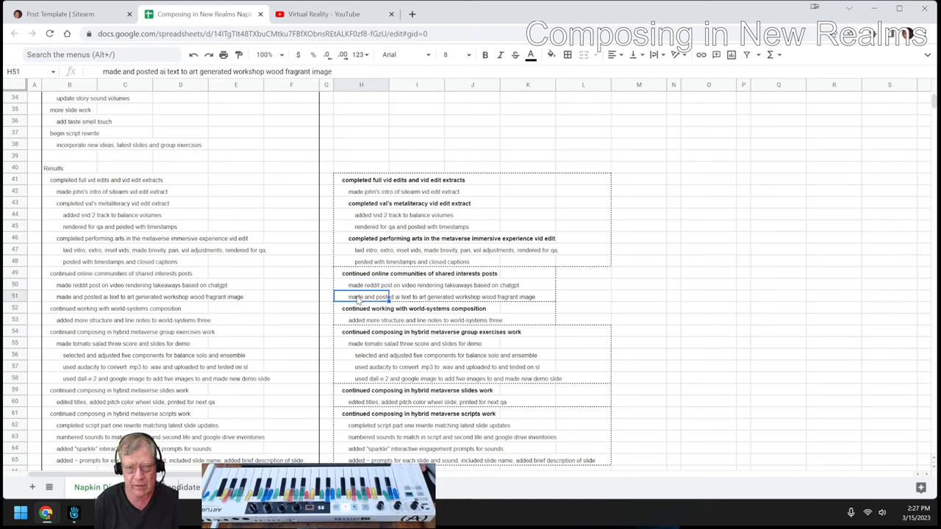
click(390, 286)
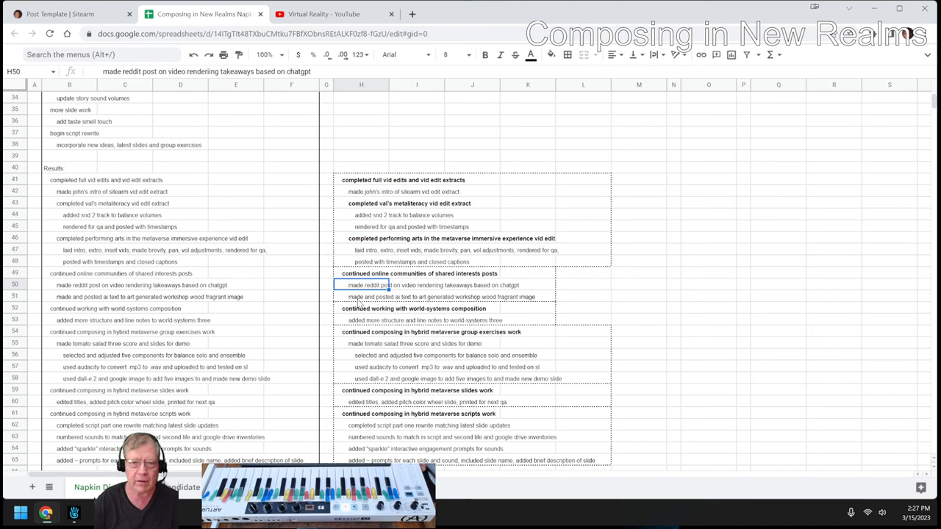
- Review the world-systems composition notes and switch to the Virtual Reality YouTube playlist
click(362, 297)
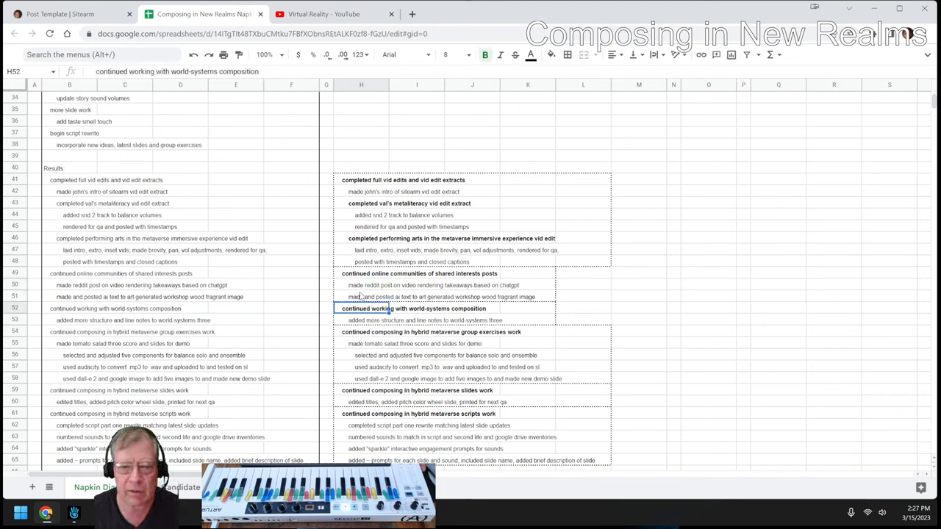
click(382, 321)
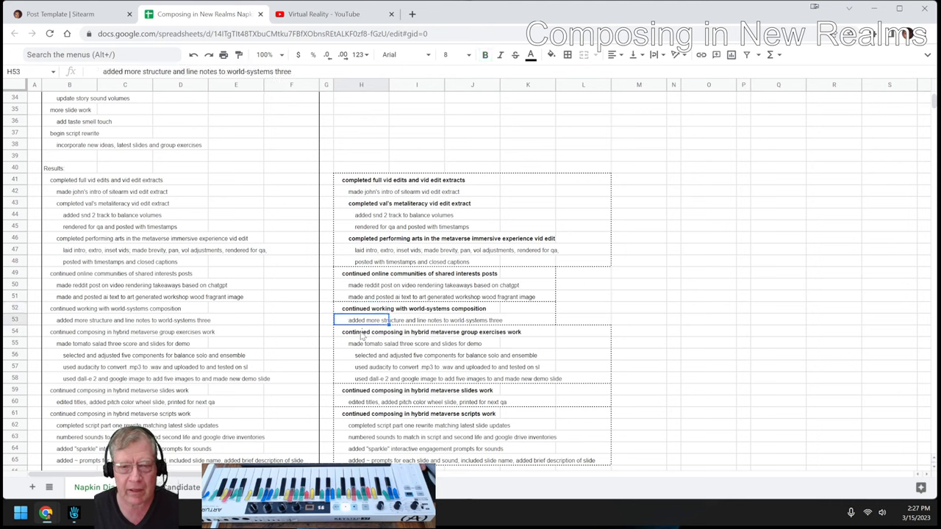
click(388, 332)
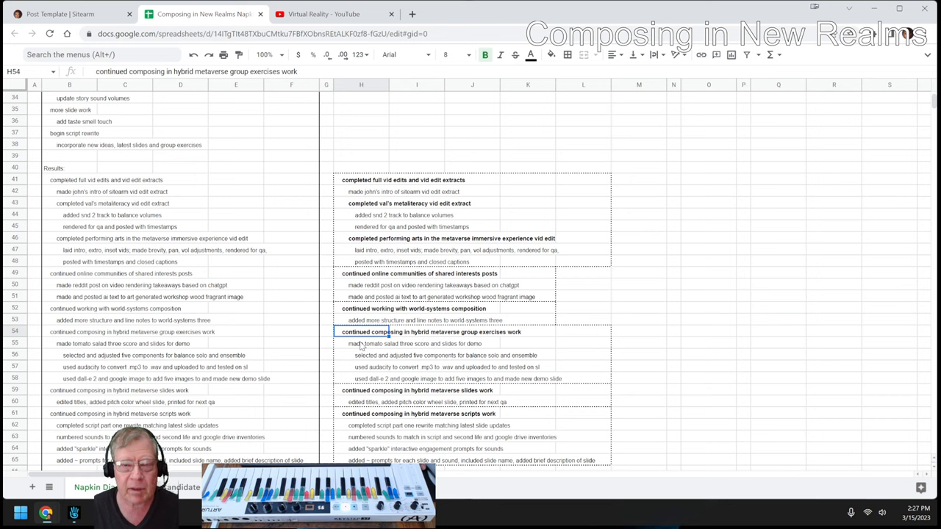
click(377, 179)
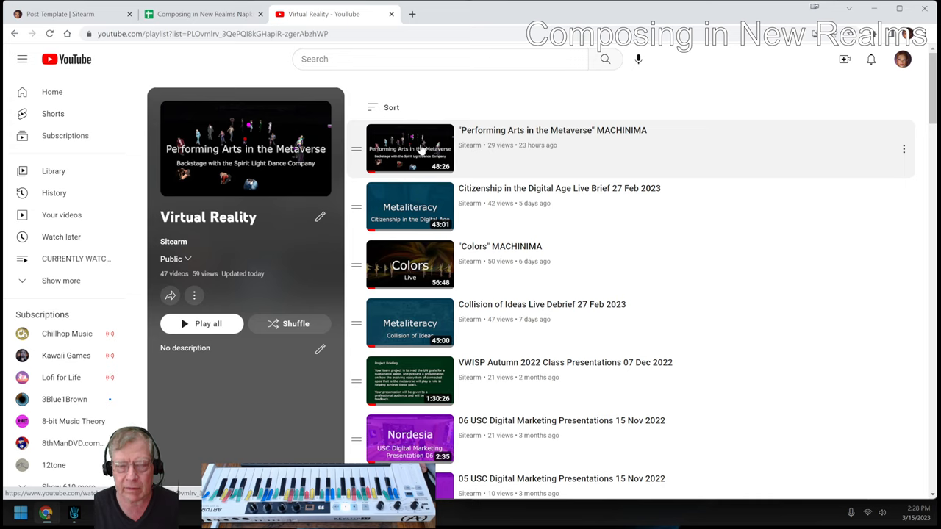
mouse_move(417, 277)
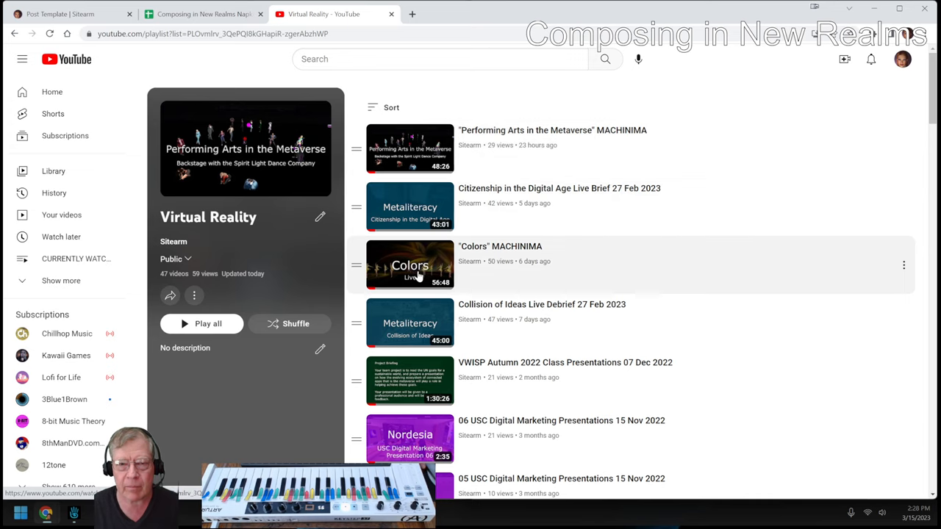
mouse_move(418, 273)
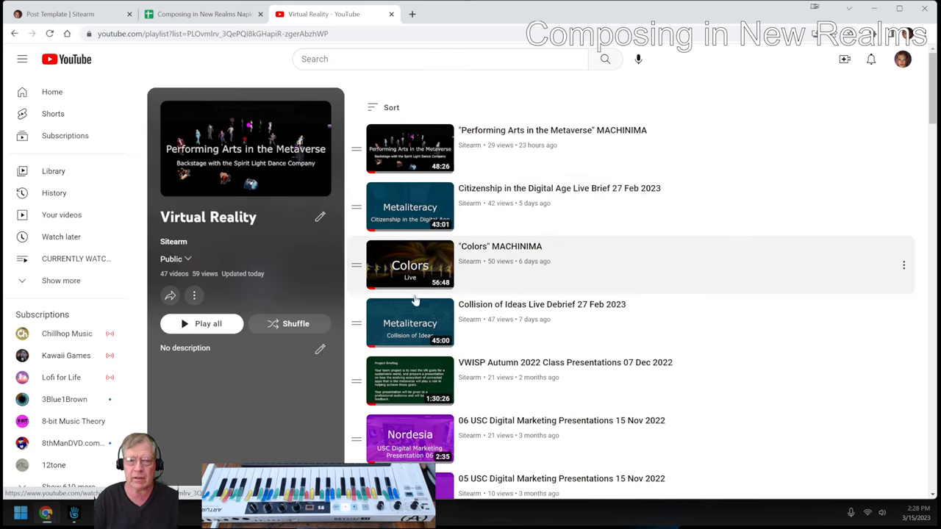
mouse_move(407, 329)
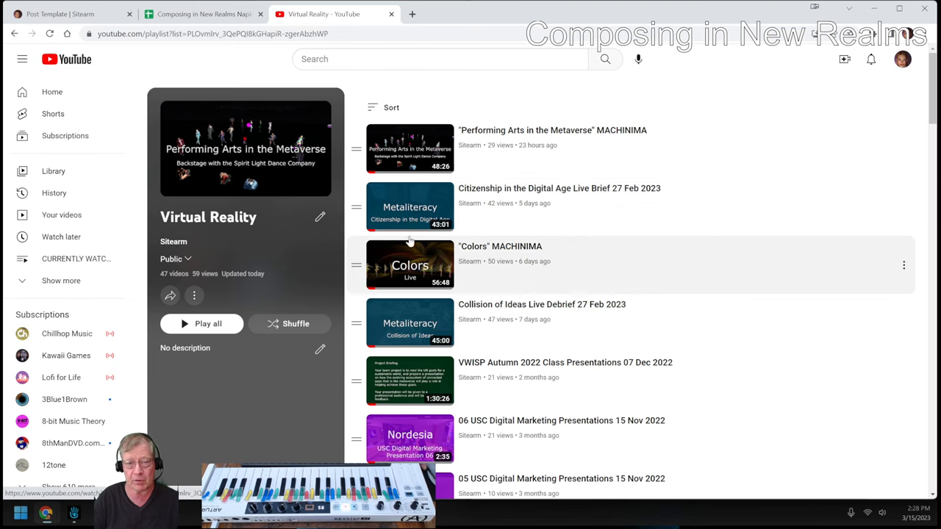
mouse_move(409, 331)
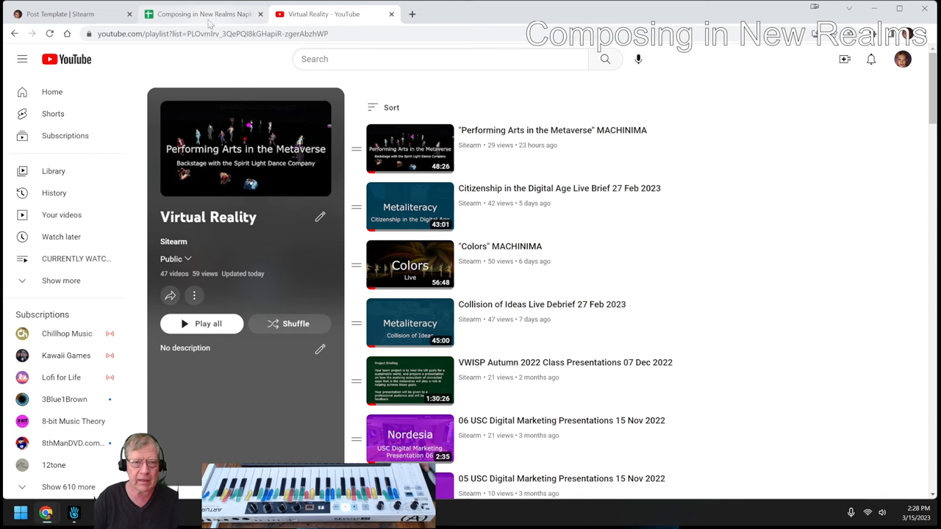
- Return from the YouTube playlist to the Composing in New Realms notes spreadsheet
click(206, 13)
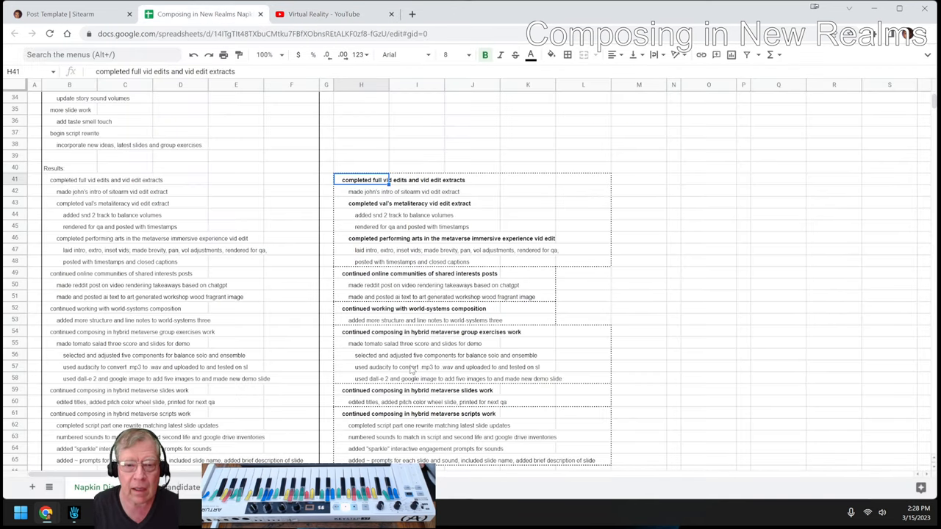
- Highlight the group exercises work entry in the Results notes
click(385, 332)
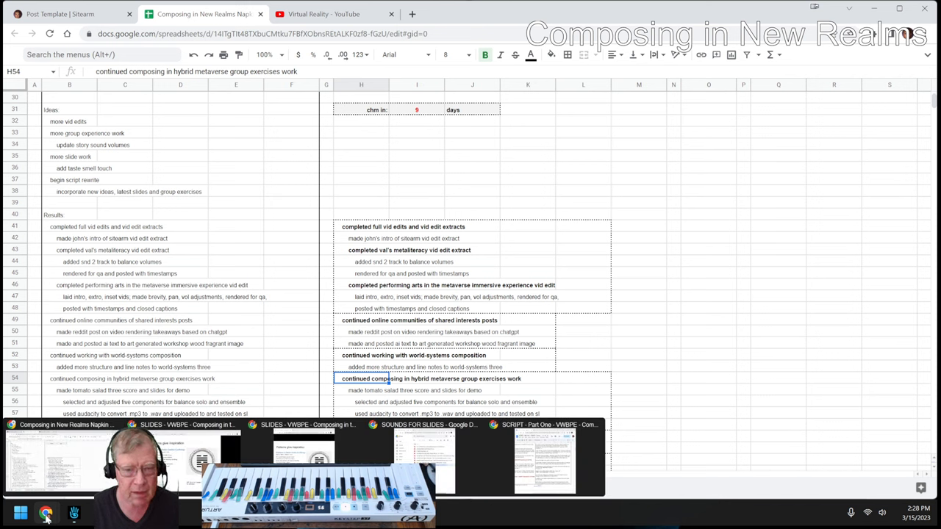
mouse_move(73, 510)
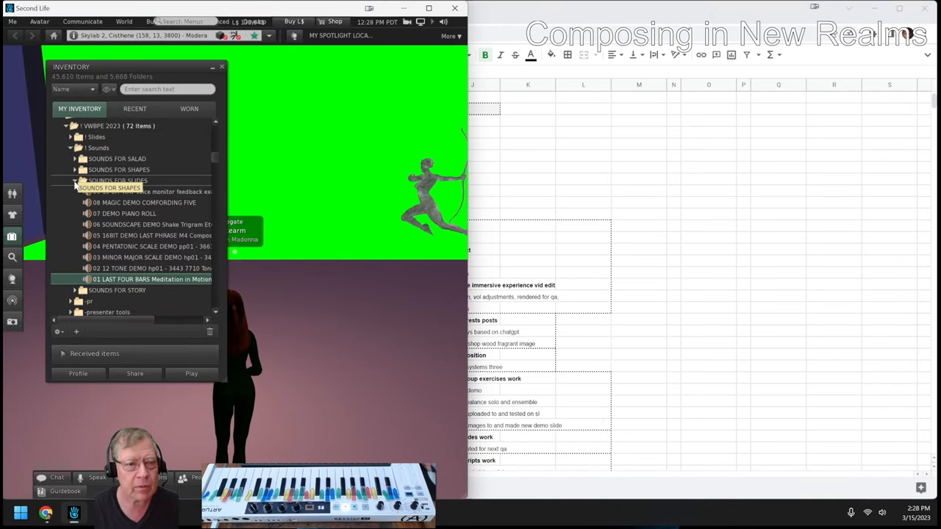
- Expand the Sounds for Salad folder and pick the SOUR and SWEET tomato salad clips
click(78, 179)
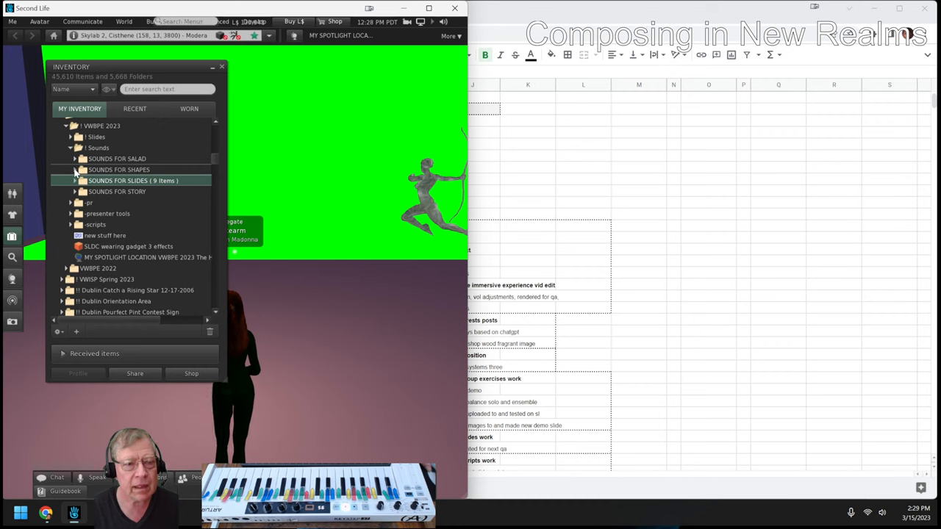
click(76, 159)
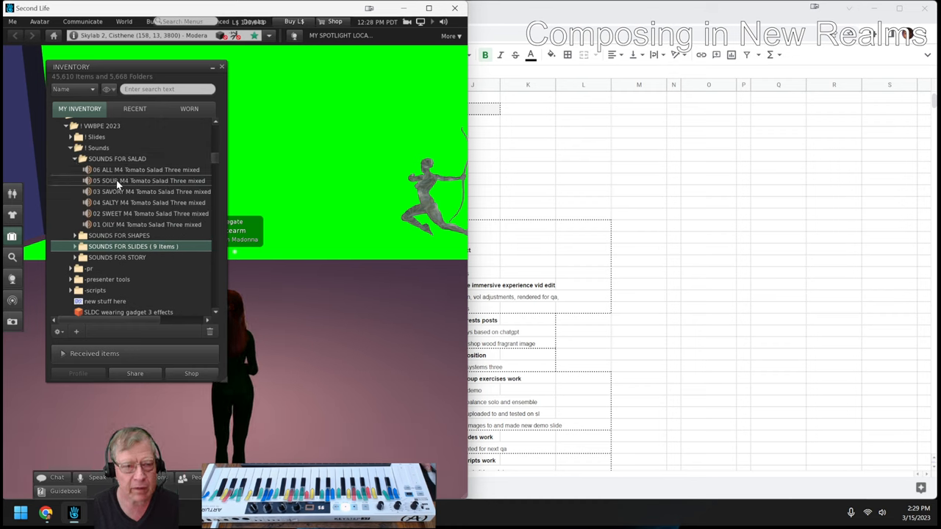
click(140, 180)
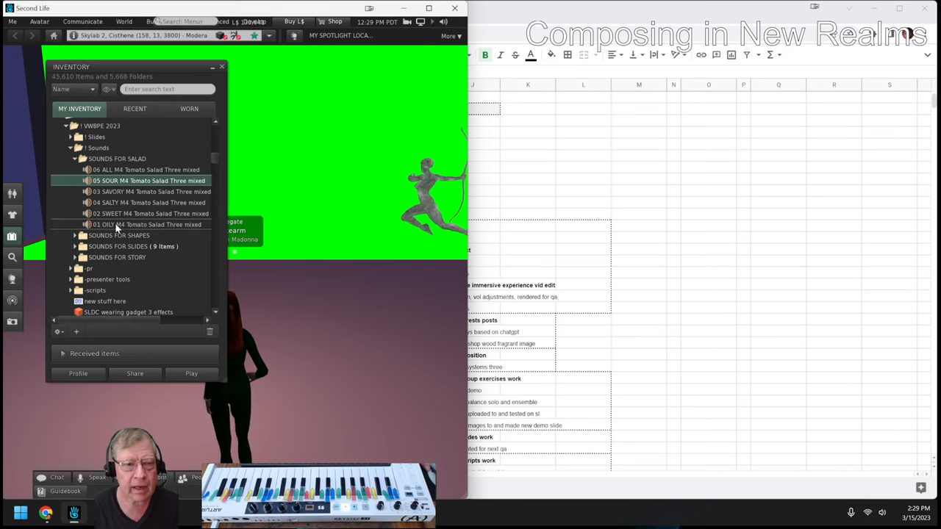
mouse_move(117, 220)
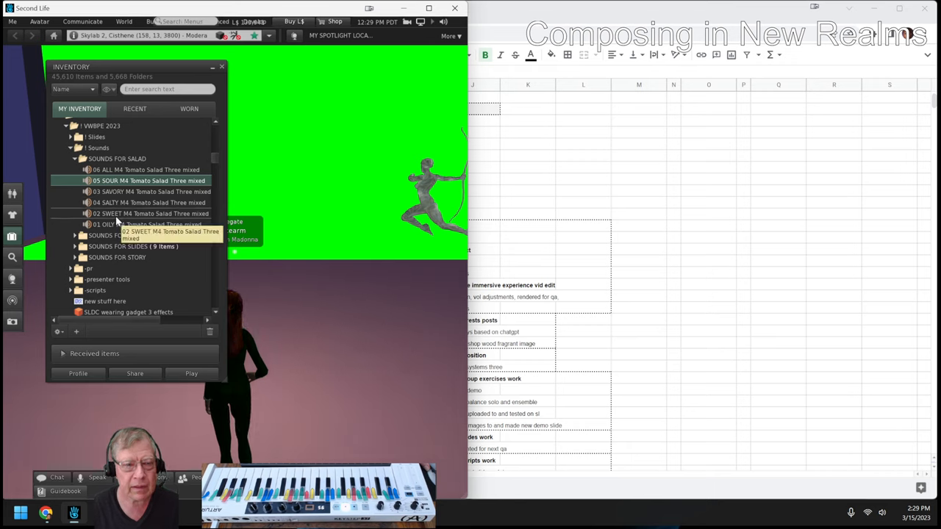
click(147, 213)
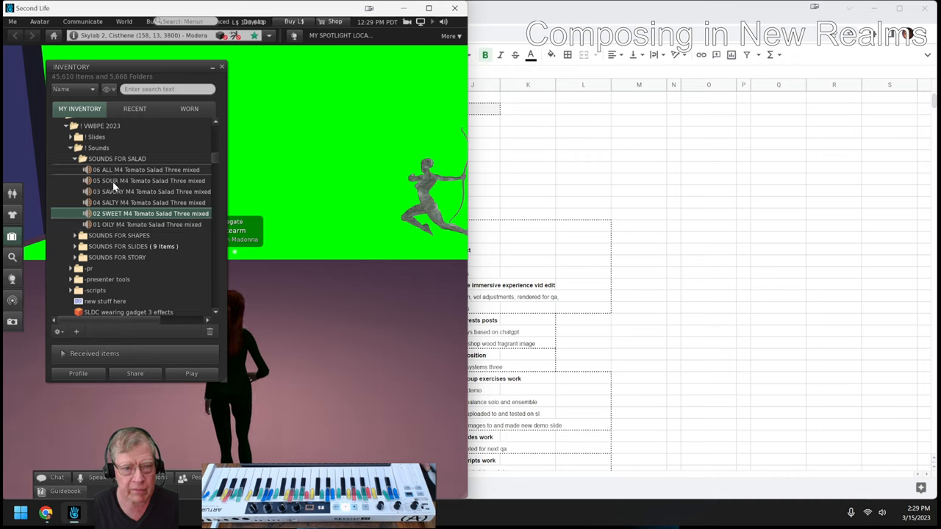
mouse_move(125, 181)
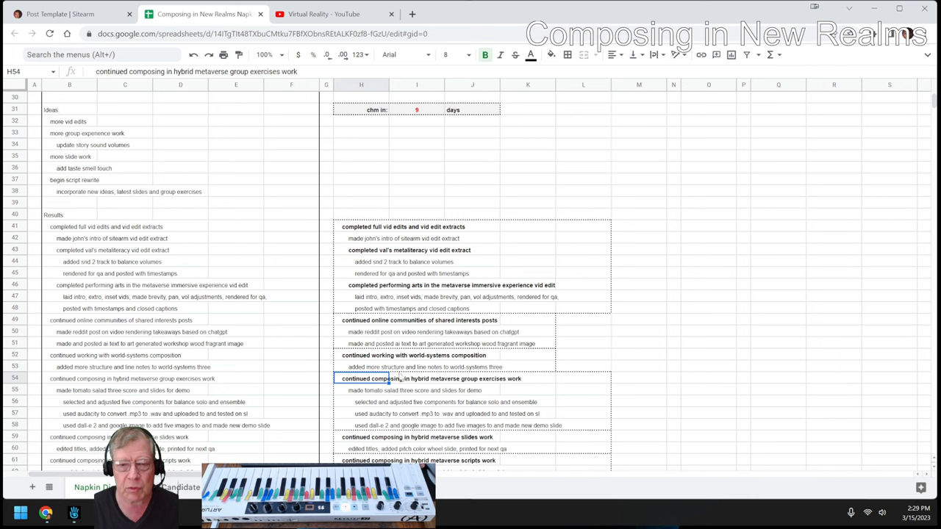
- Revisit the tomato salad score entry and Ideas Next Time, then bring up the slides presentation
scroll(down, 3)
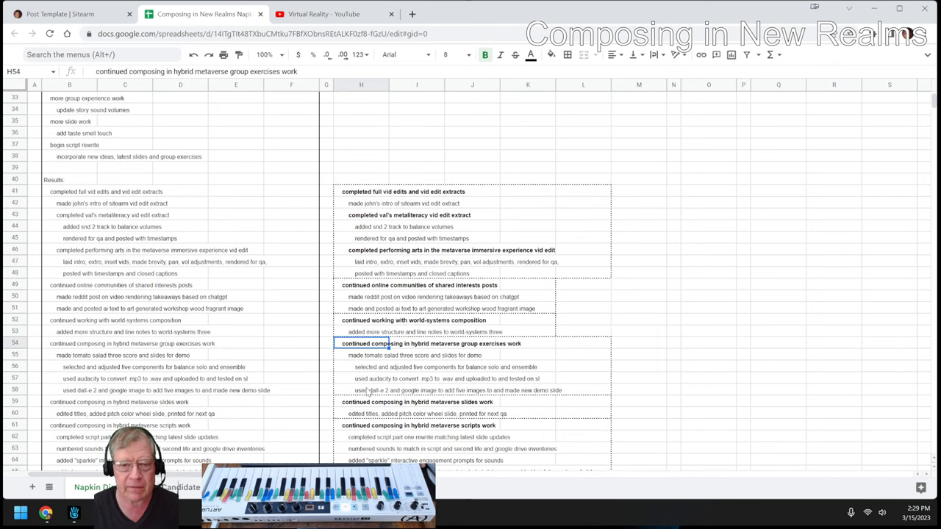
click(385, 355)
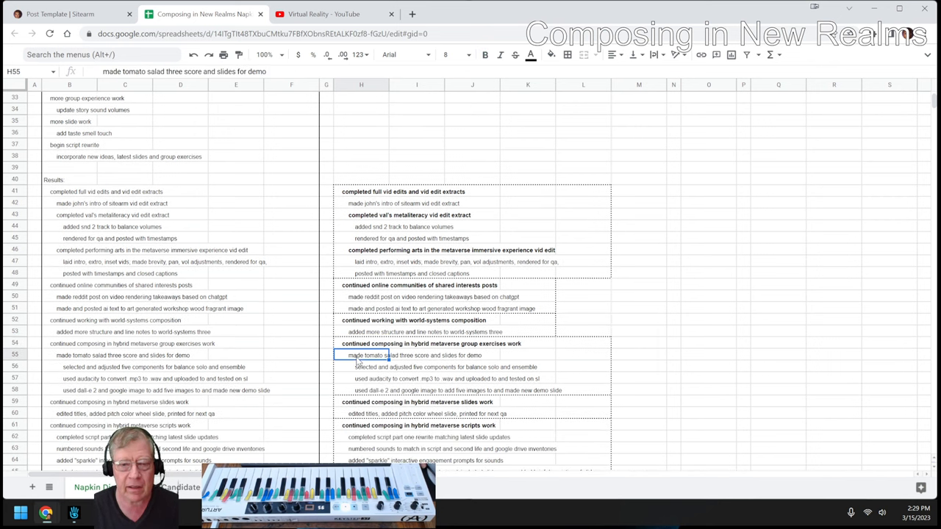
scroll(down, 3)
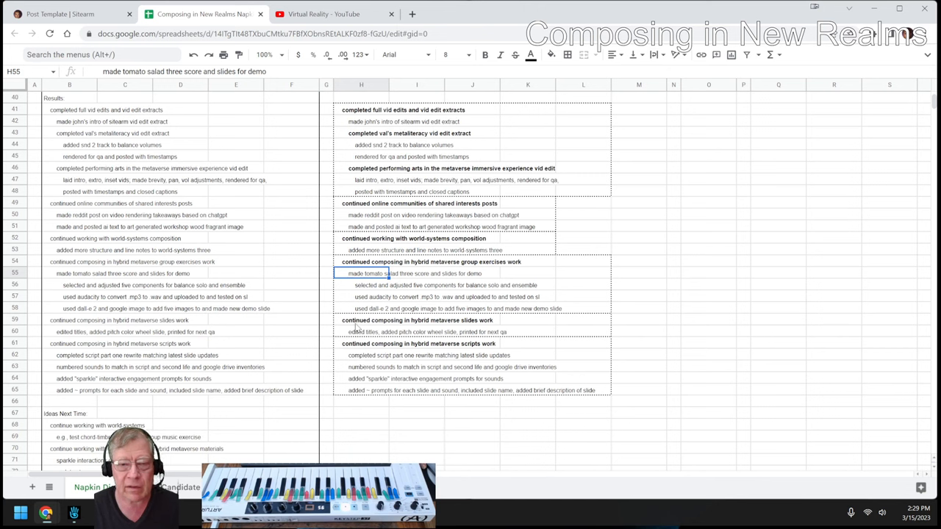
click(409, 321)
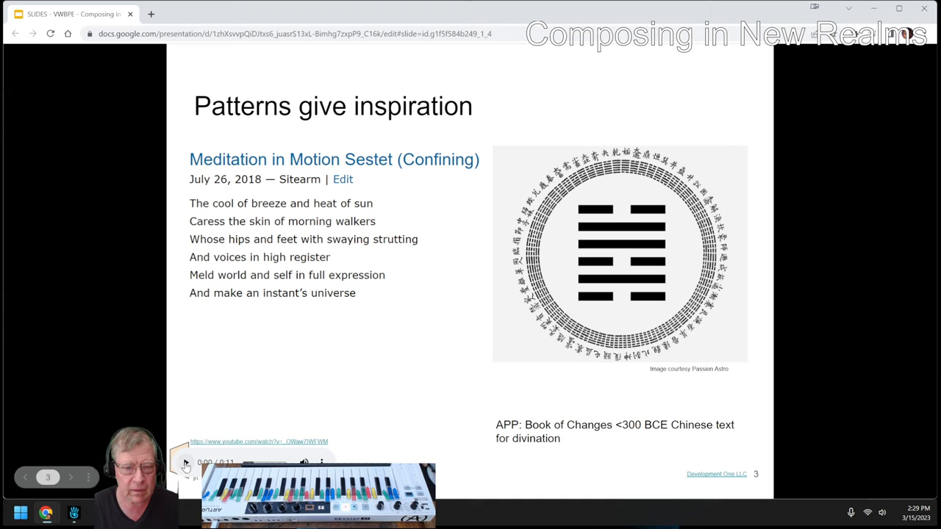
- Advance to the Hybridizing gives options slide and bring up the Part One script doc
click(184, 462)
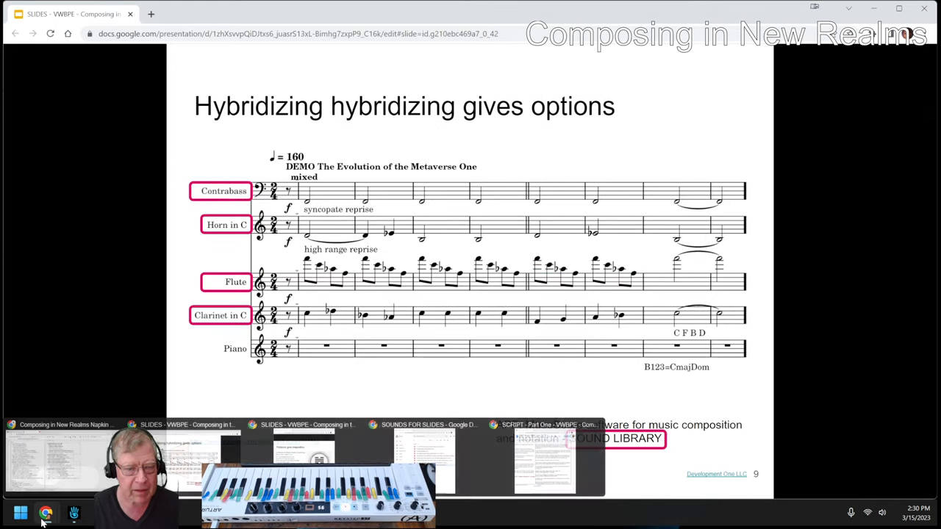
click(544, 424)
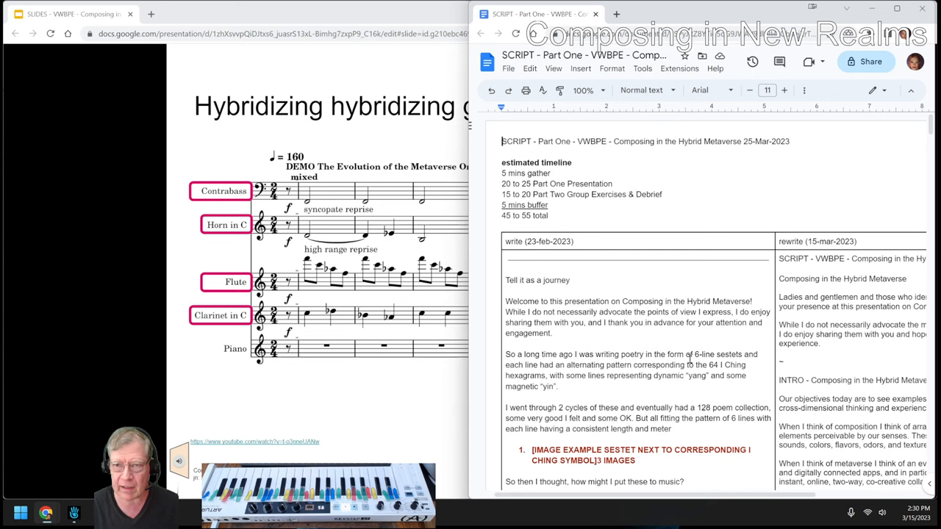
mouse_move(551, 498)
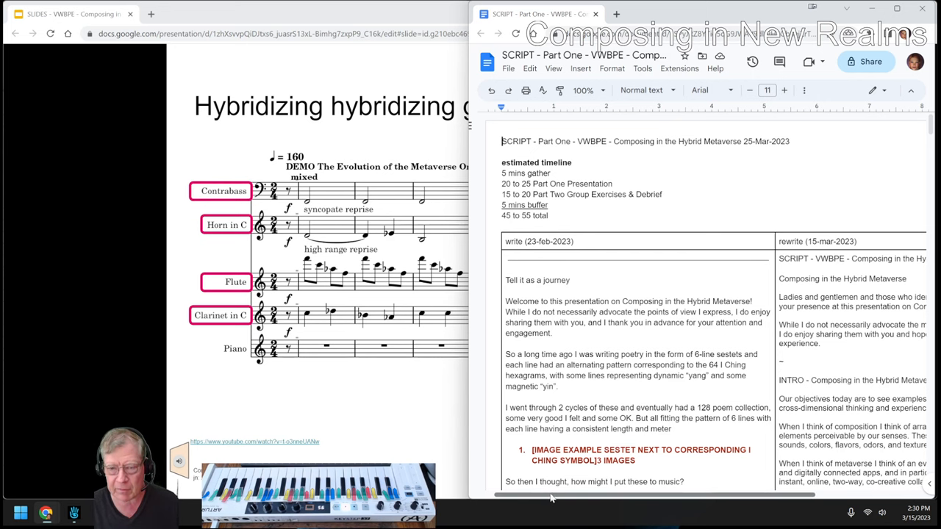
- Scroll the script to page 4's passage with the SOUND 03 prompt
scroll(right, 3)
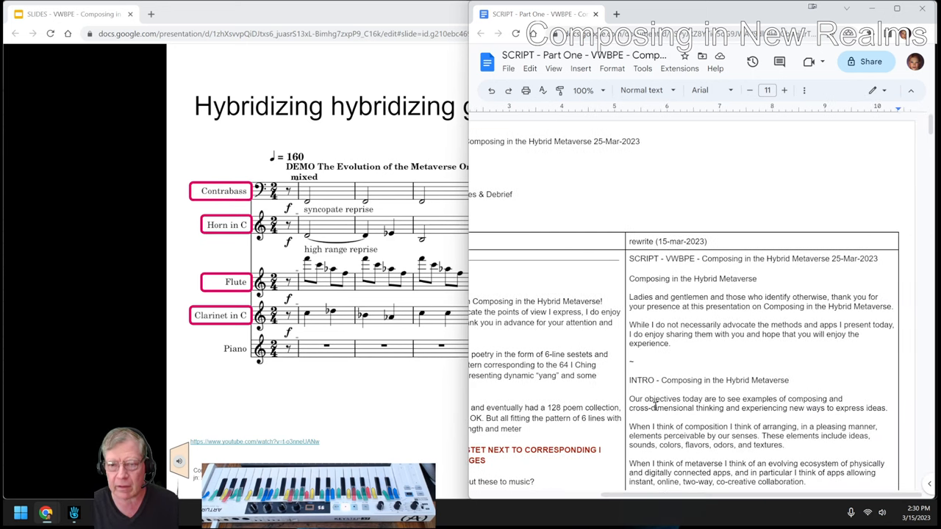
scroll(down, 3)
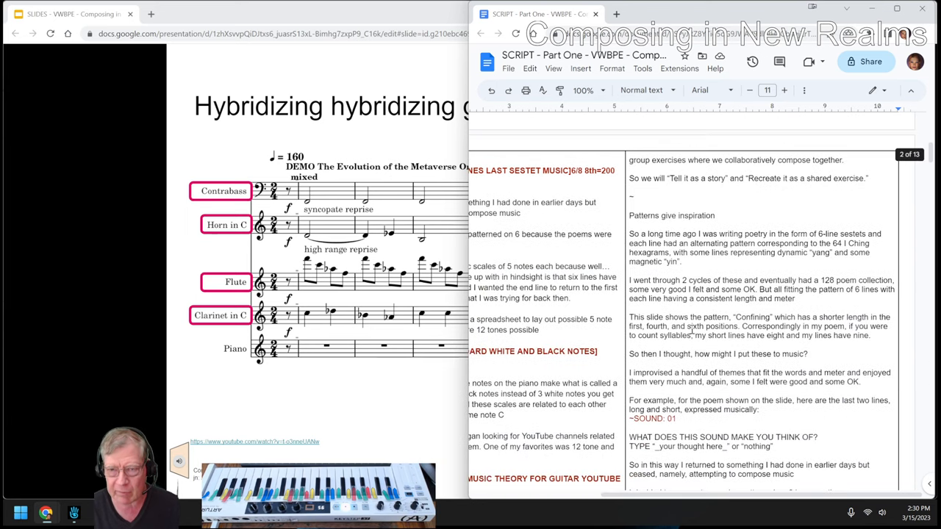
scroll(down, 3)
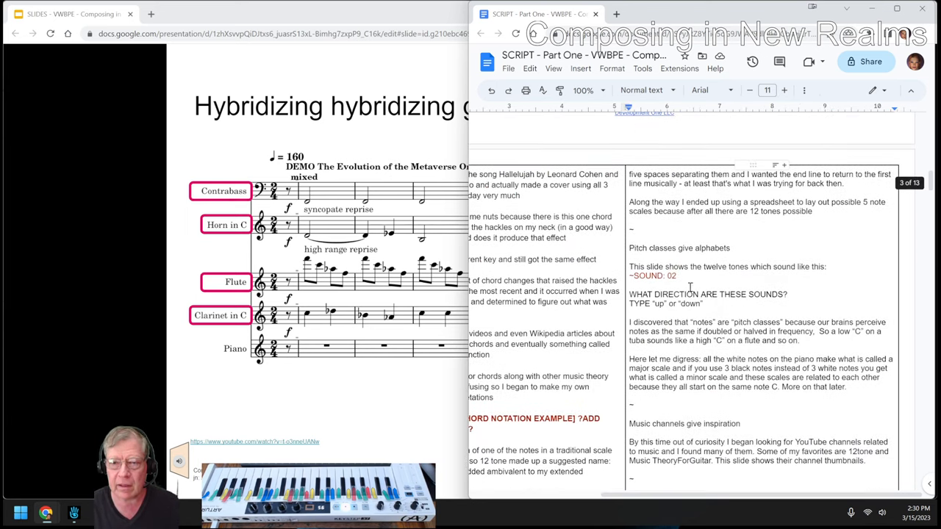
scroll(down, 3)
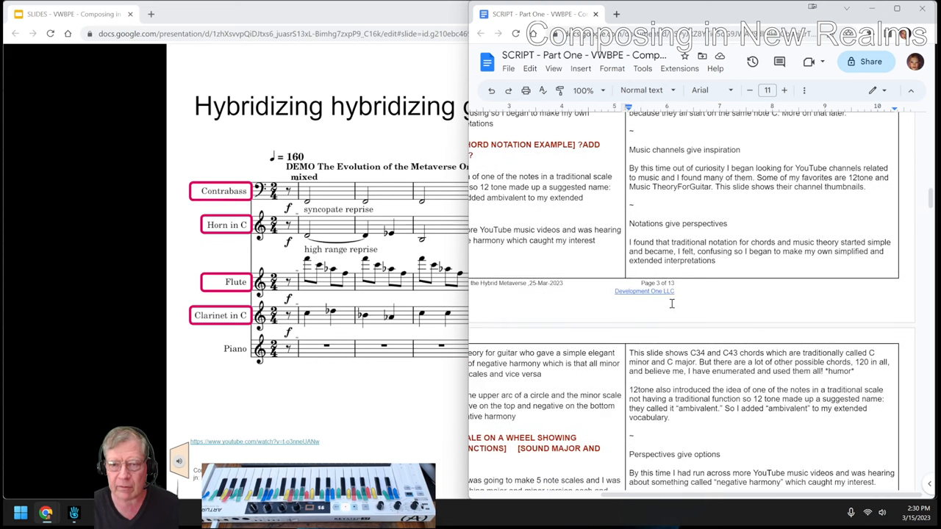
scroll(down, 3)
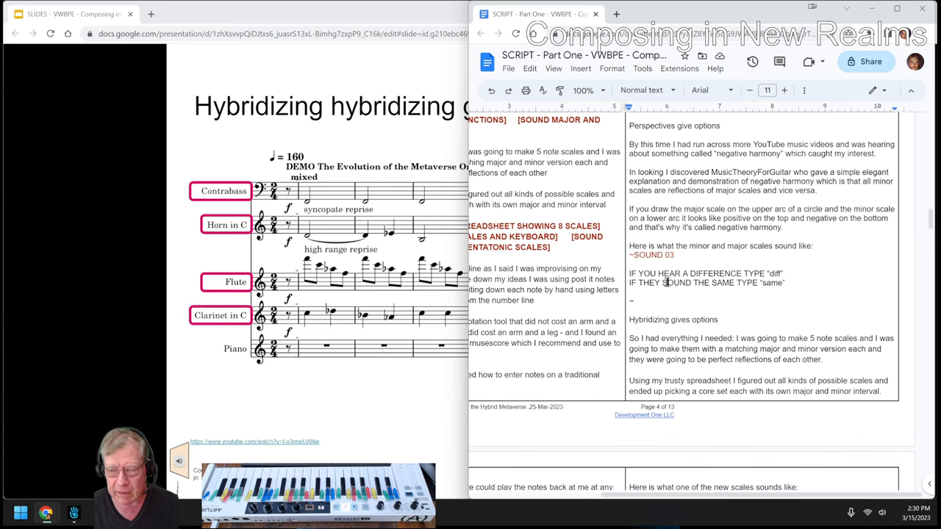
click(632, 294)
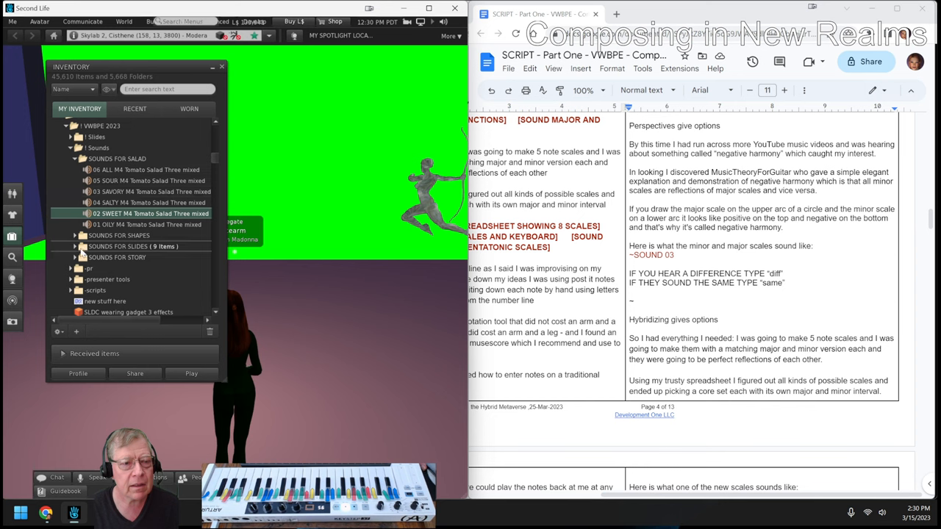
- Expand the Sounds for Slides folder and pick the 03 Minor Major Scale Demo clip
click(82, 247)
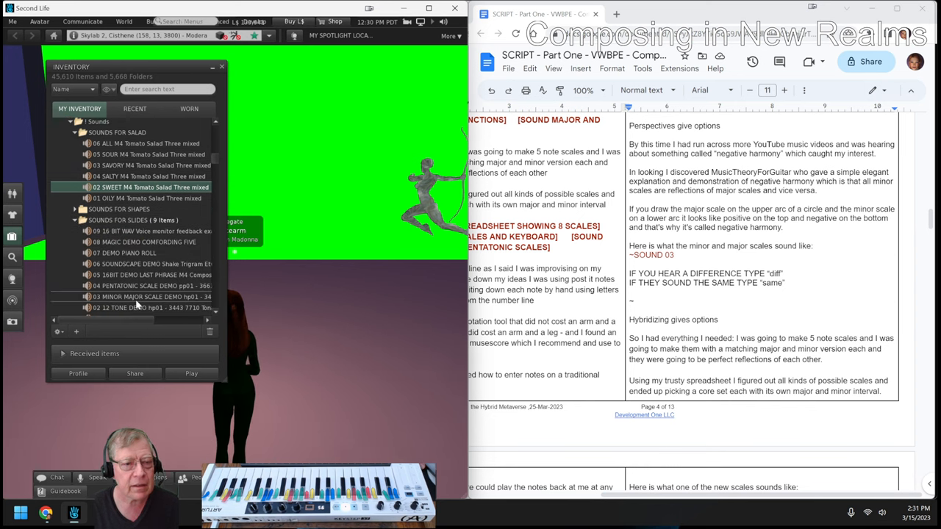
click(147, 297)
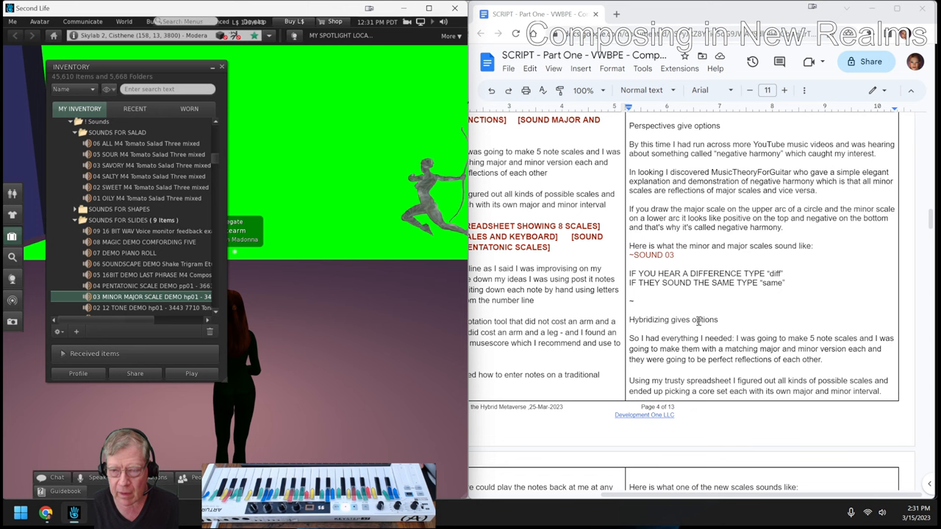
- Page through the script's SOUND 04 to SOUND 06 passages on pages 5 and 6
scroll(down, 3)
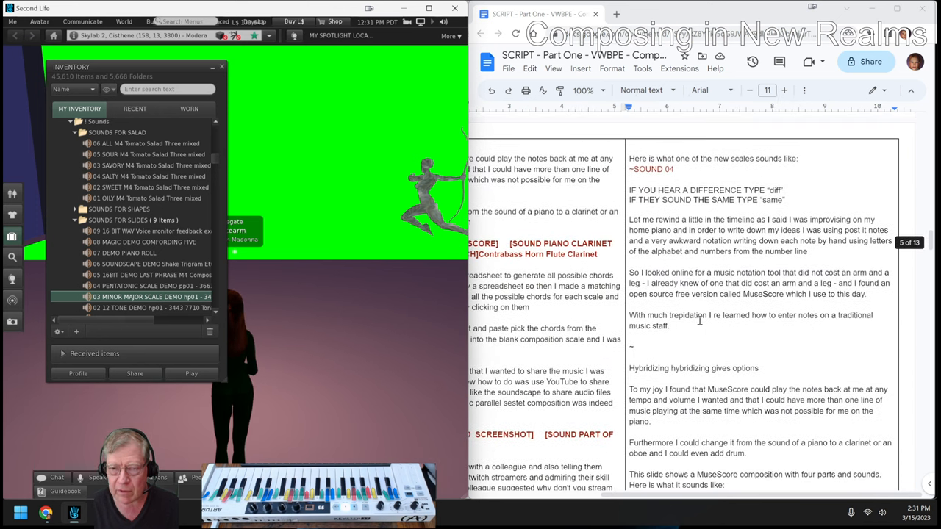
scroll(down, 3)
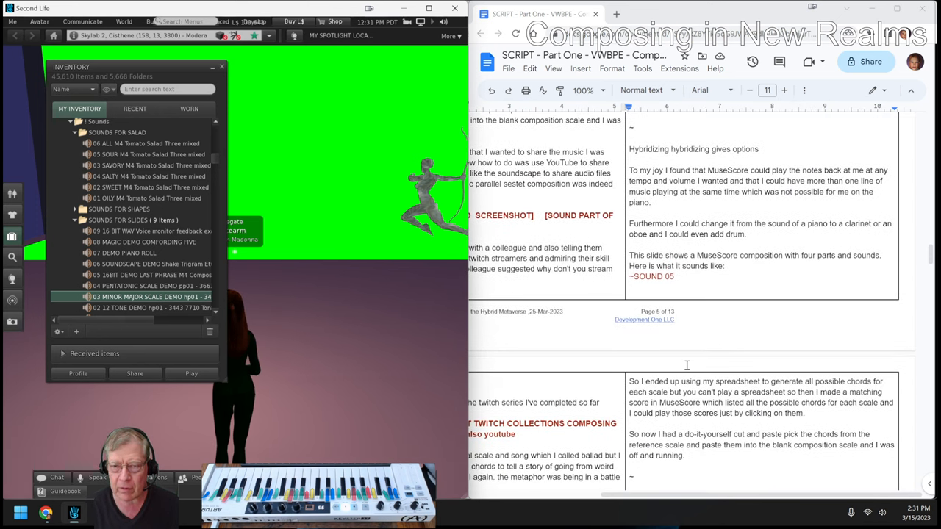
scroll(down, 3)
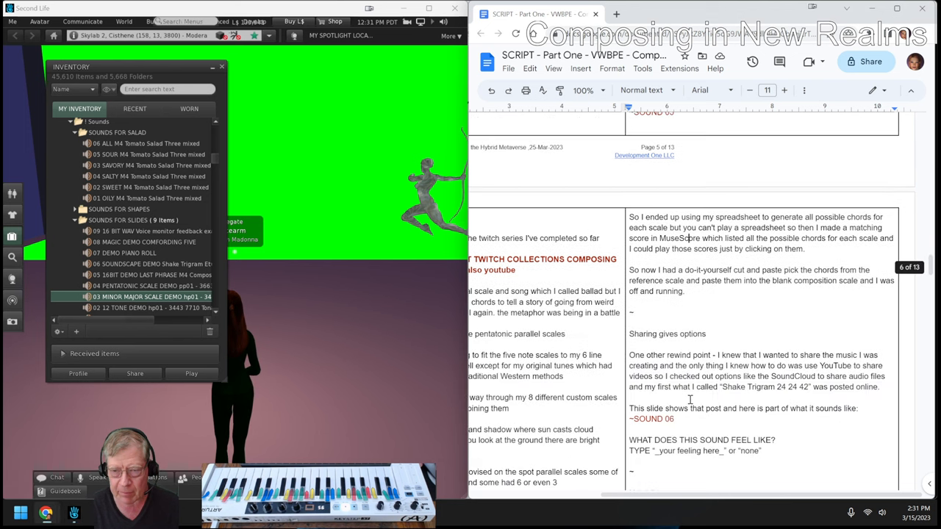
scroll(down, 3)
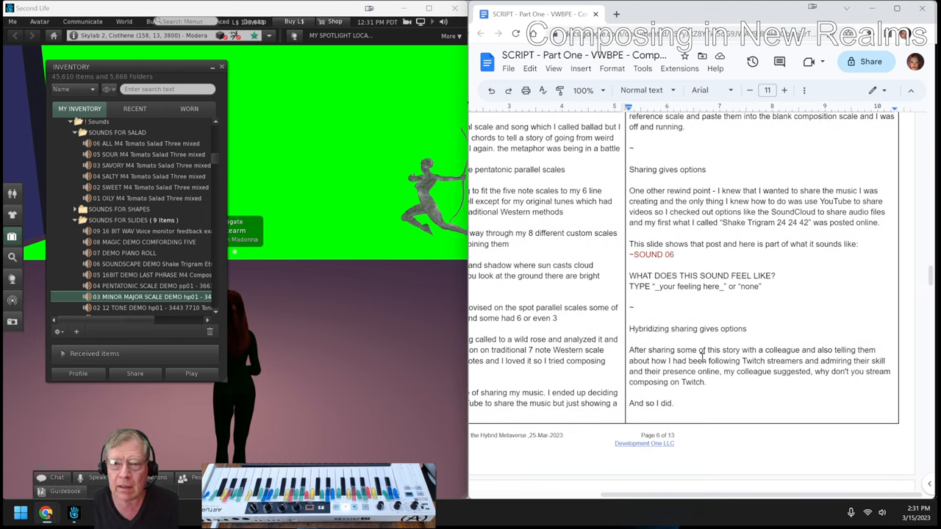
scroll(down, 3)
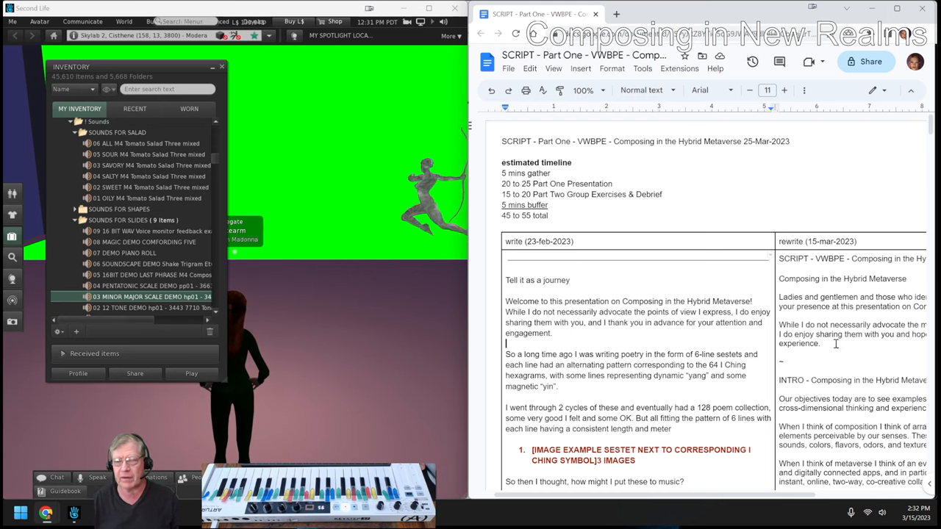
scroll(down, 3)
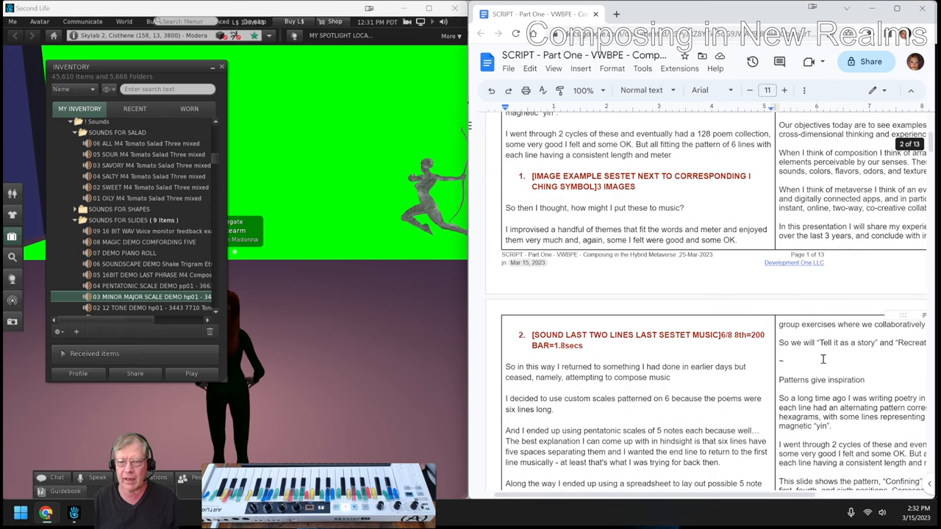
scroll(down, 3)
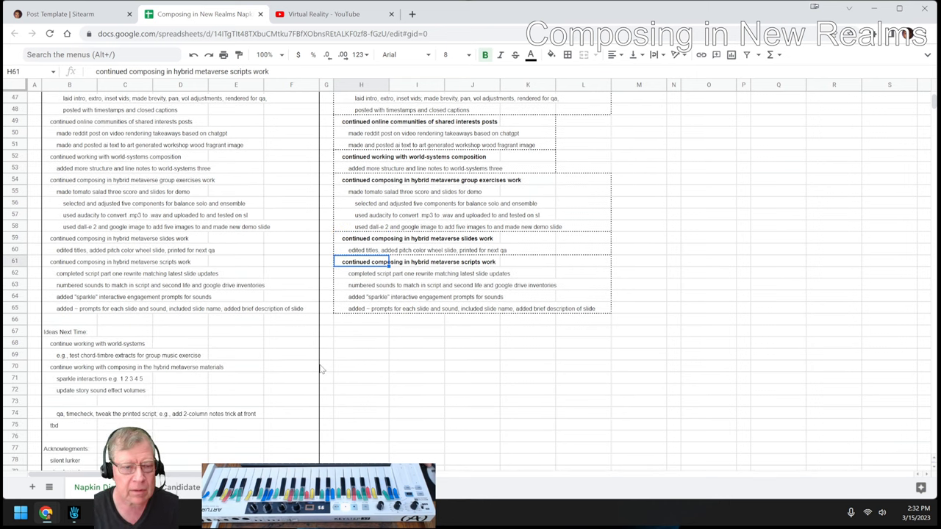
mouse_move(347, 399)
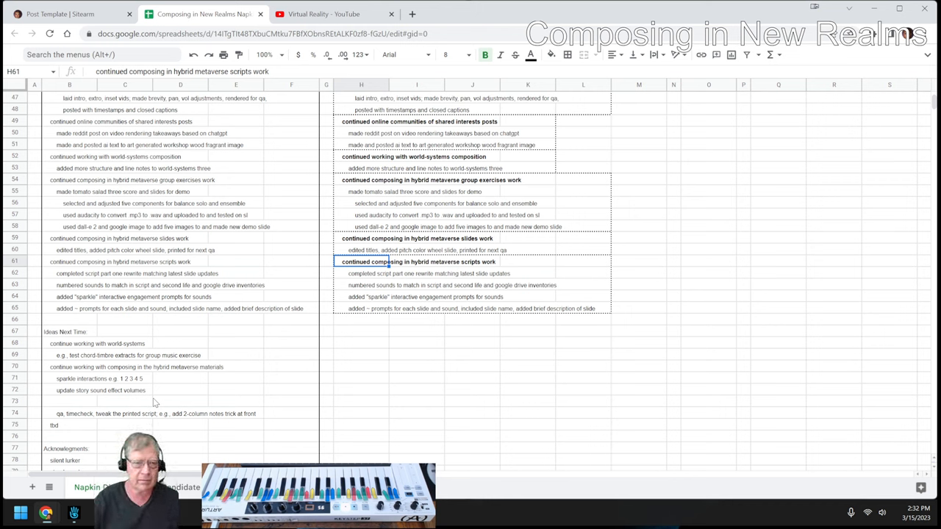
click(74, 414)
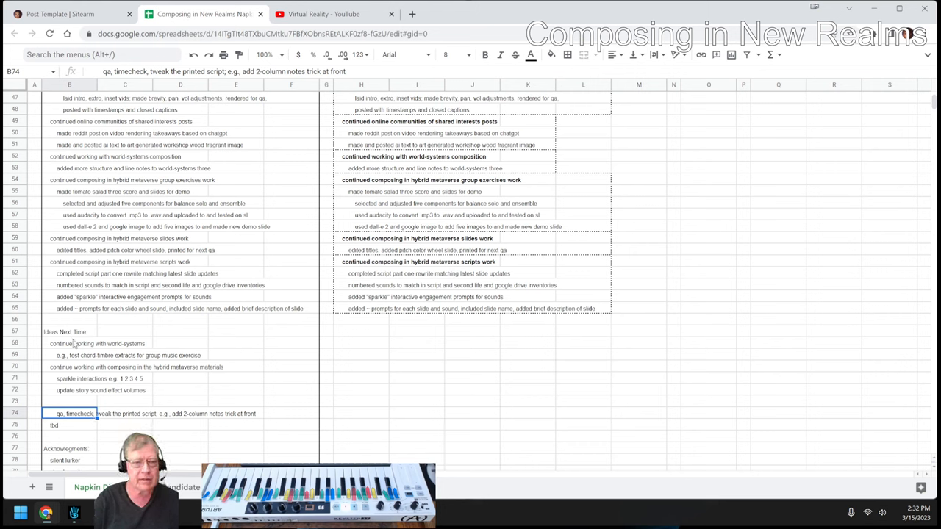
click(76, 344)
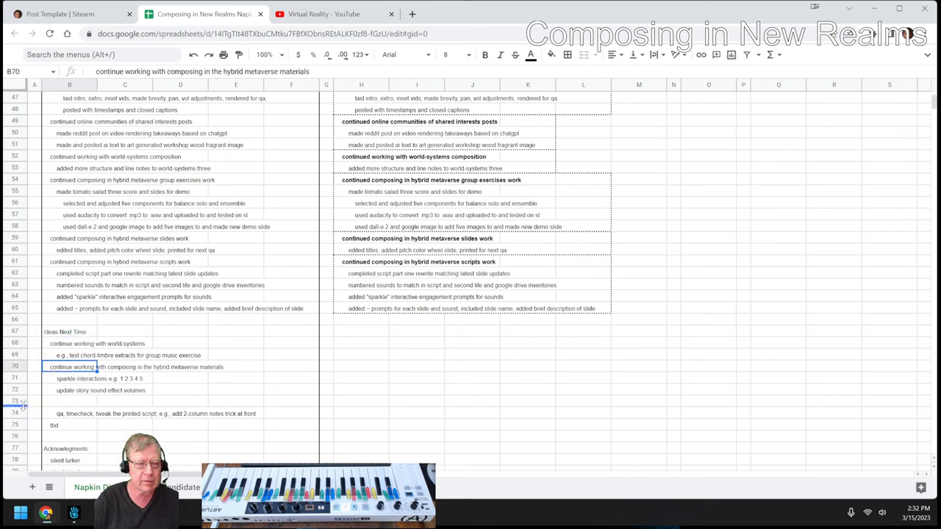
- Delete blank row 73 from the Ideas list, then step through the four Acknowledgments names
right_click(16, 399)
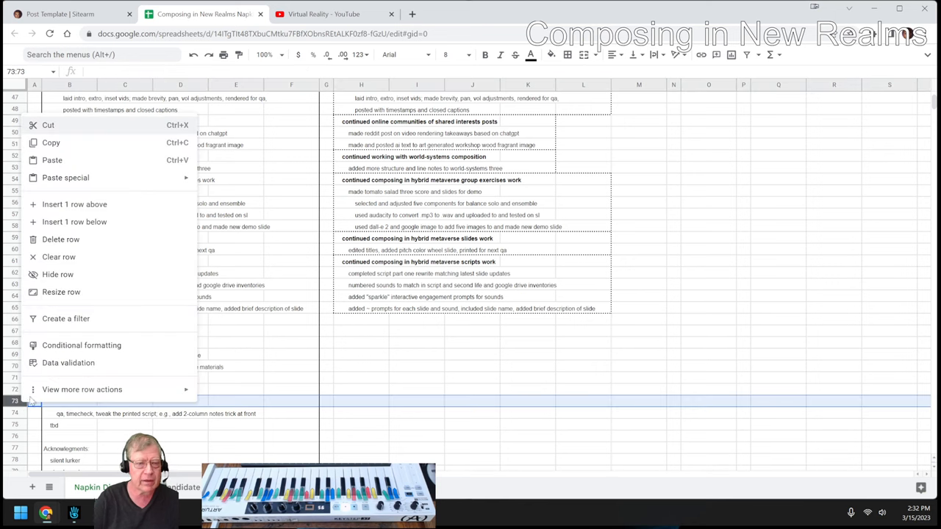
mouse_move(80, 242)
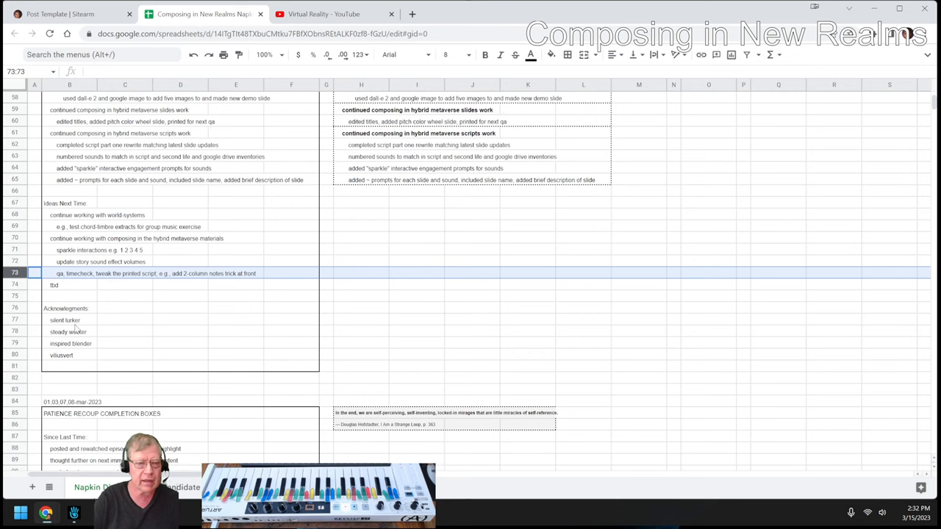
click(65, 320)
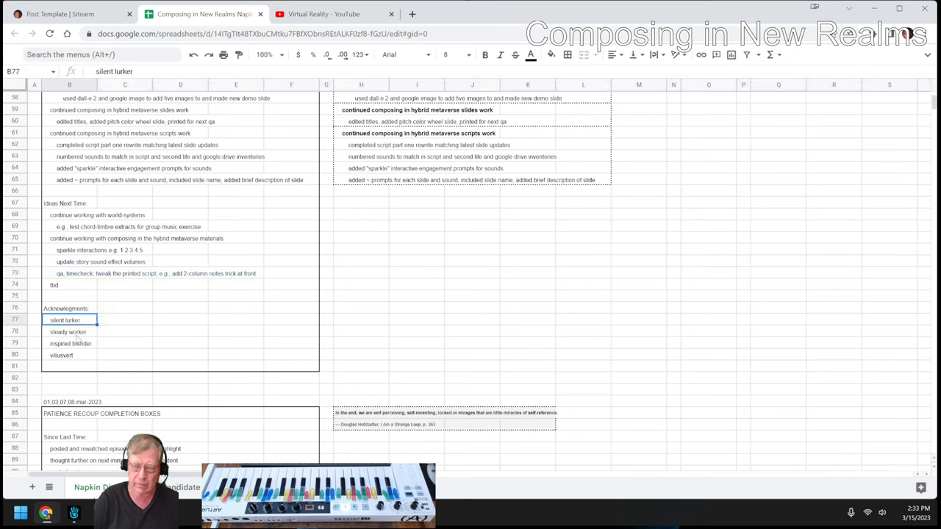
click(63, 332)
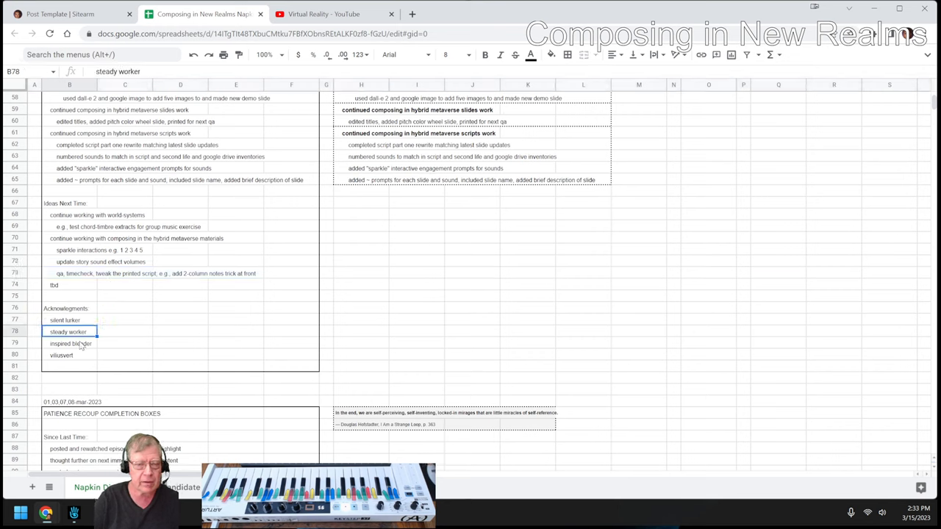
click(69, 343)
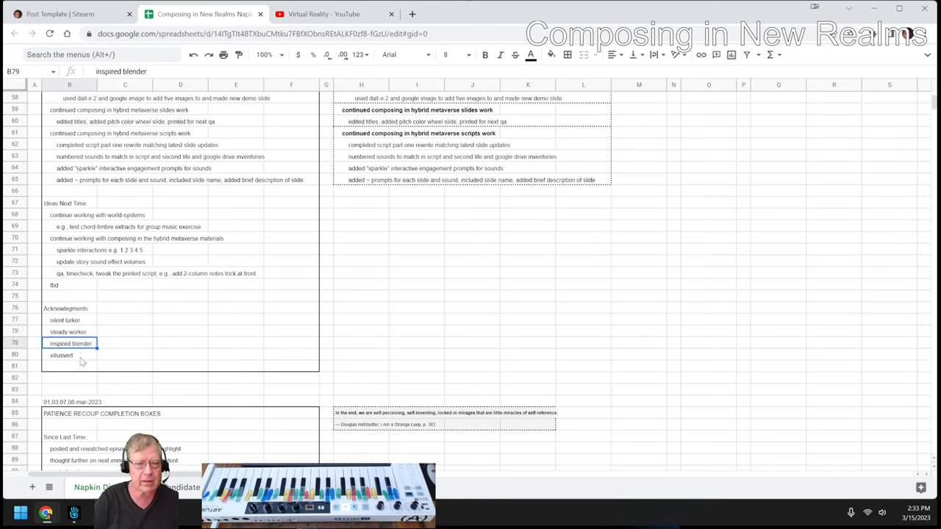
click(66, 354)
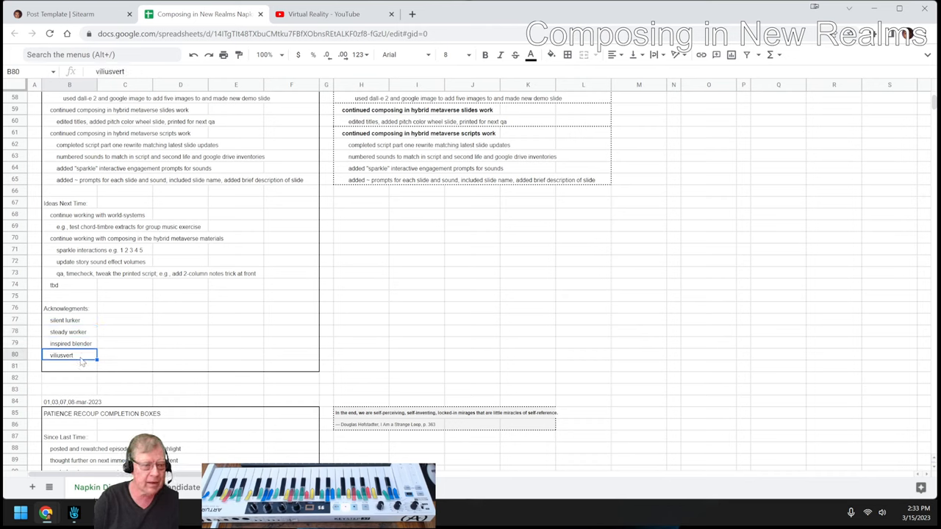